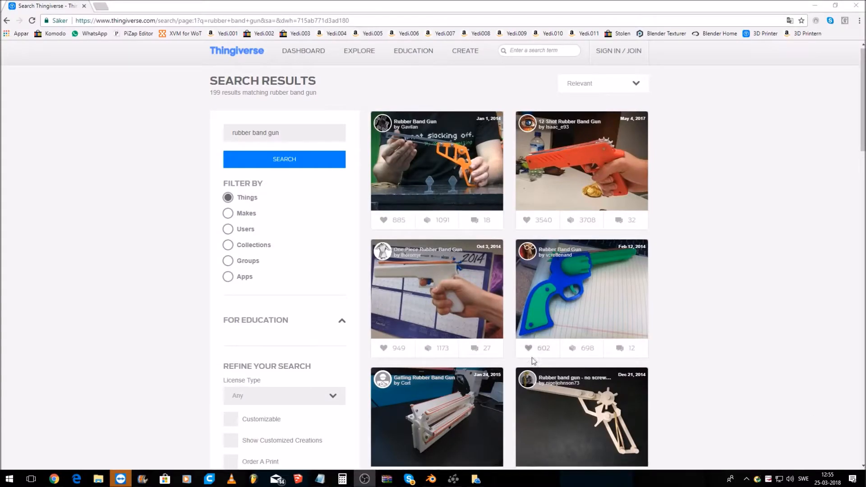
Step: Open the green Rubber band gun design from the Thingiverse search results
{"action": "scroll", "scroll_direction": "down", "scroll_amount": 3}
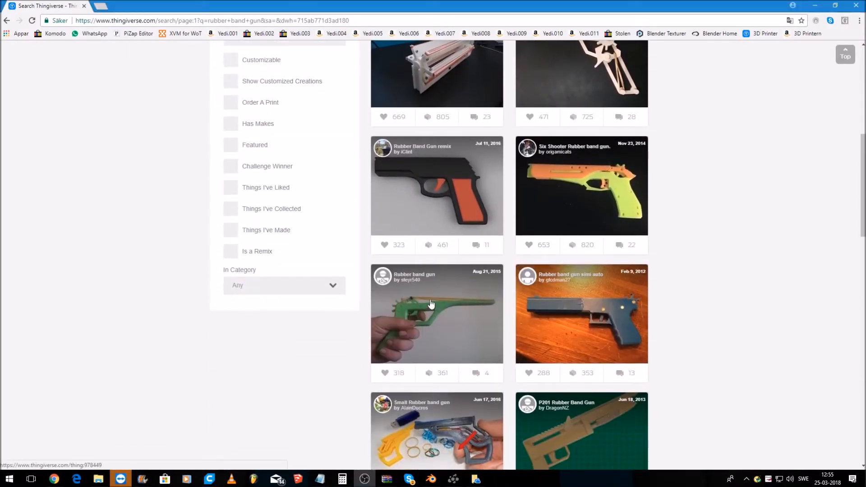
{"action": "left_click", "coordinate": [435, 313]}
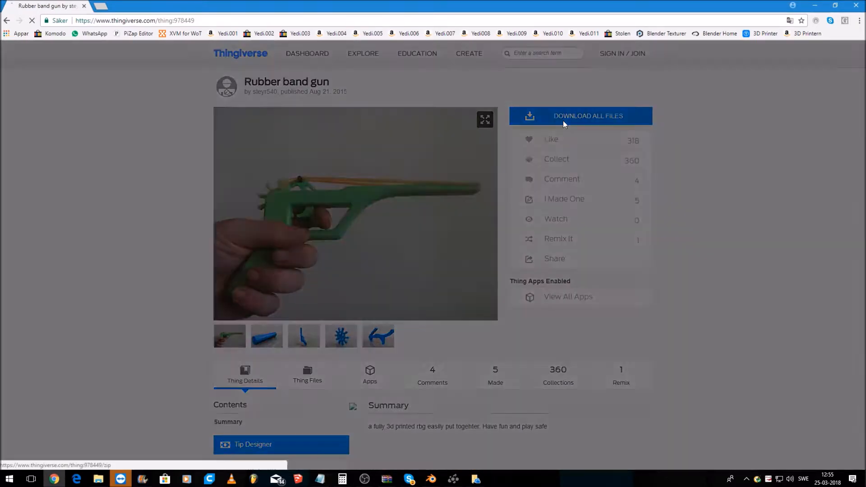
Step: Load bus_3x, frame, span_wiel and trekker_1.2 STL parts onto the CR-10 plate
{"action": "left_click", "coordinate": [588, 116]}
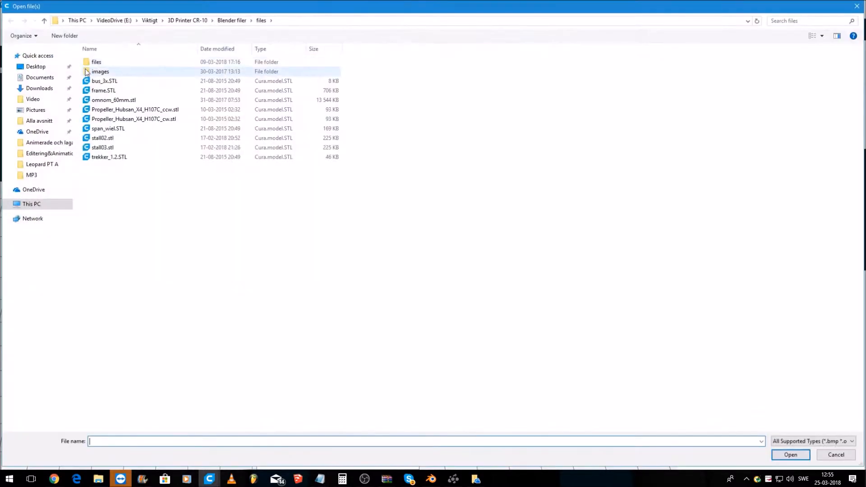
{"action": "left_click", "coordinate": [104, 90]}
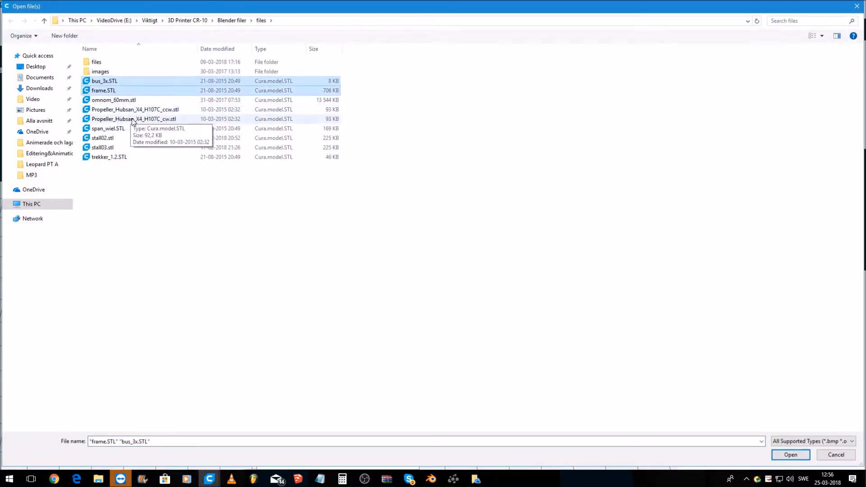
{"action": "left_click", "coordinate": [108, 128]}
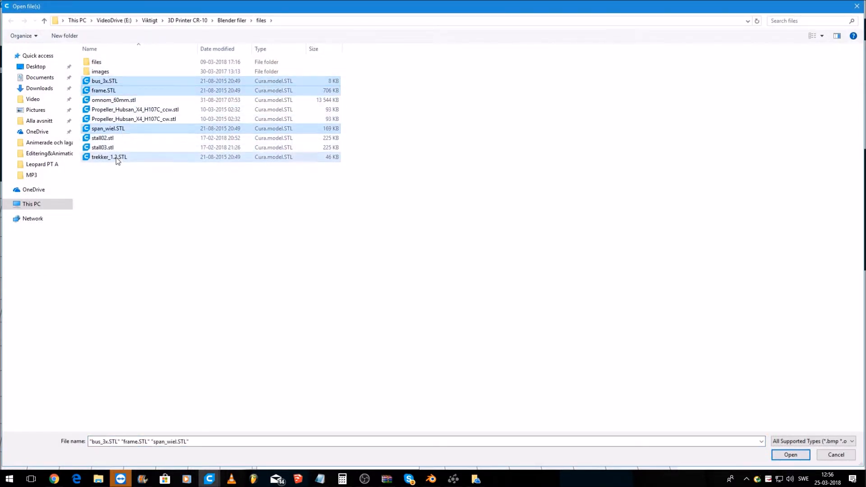
{"action": "left_click", "coordinate": [109, 157]}
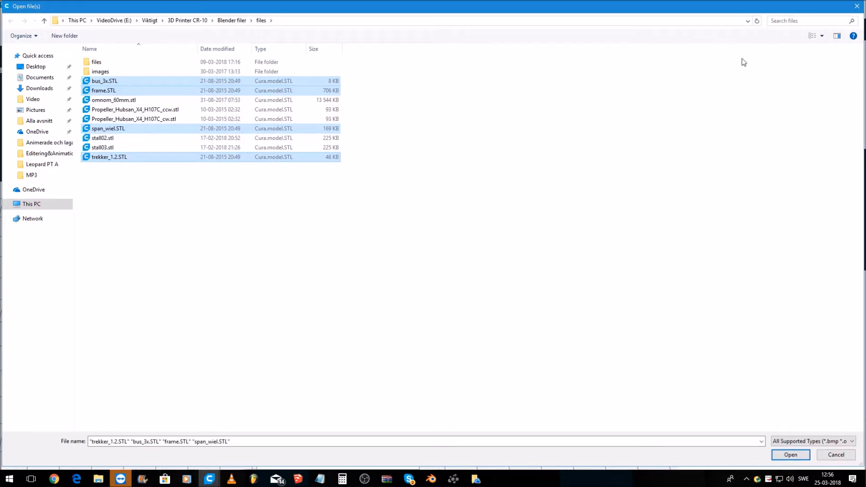
{"action": "left_click", "coordinate": [789, 454]}
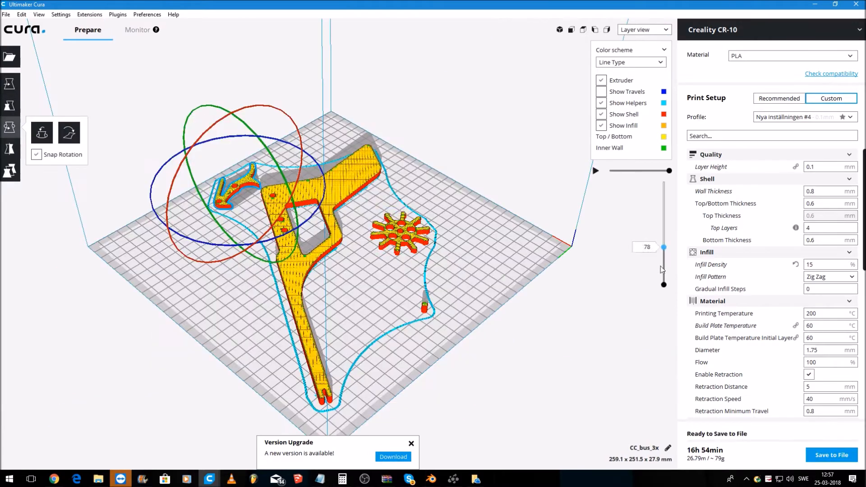
Step: Preview all 249 layers of the sliced parts and save them as CC_bus_3x.gcode
{"action": "left_click_drag", "start_coordinate": [664, 248], "coordinate": [663, 169]}
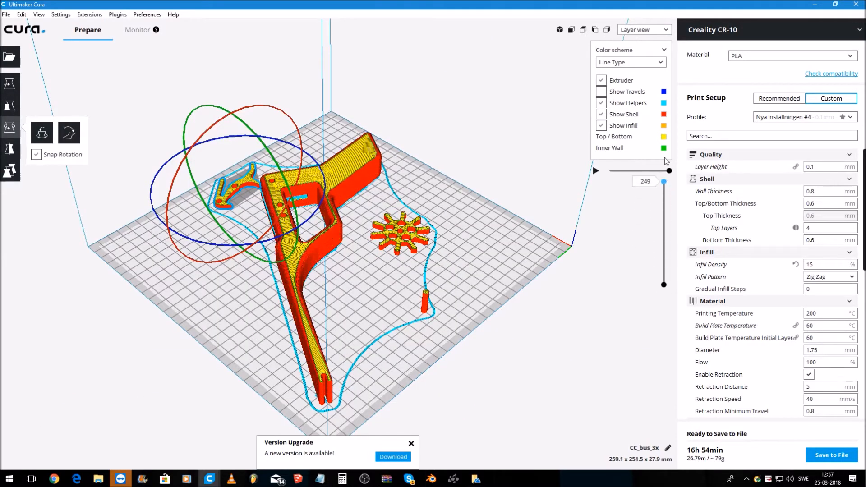
{"action": "mouse_move", "coordinate": [831, 455]}
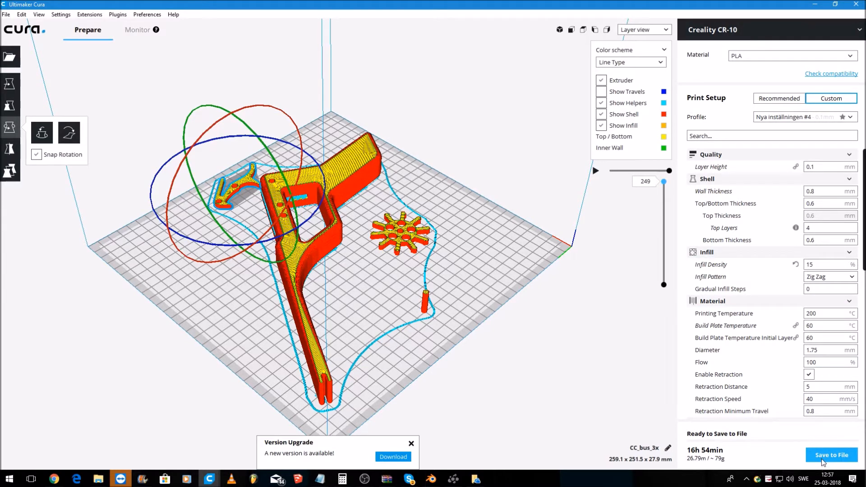
{"action": "left_click", "coordinate": [830, 455]}
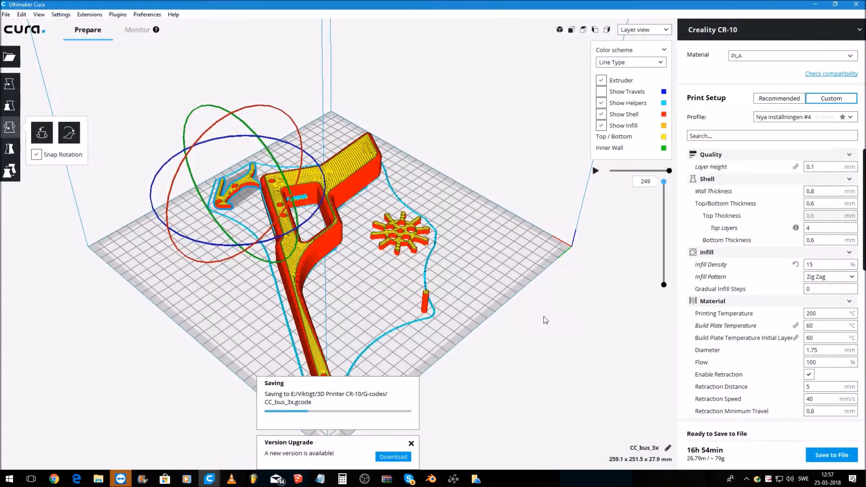